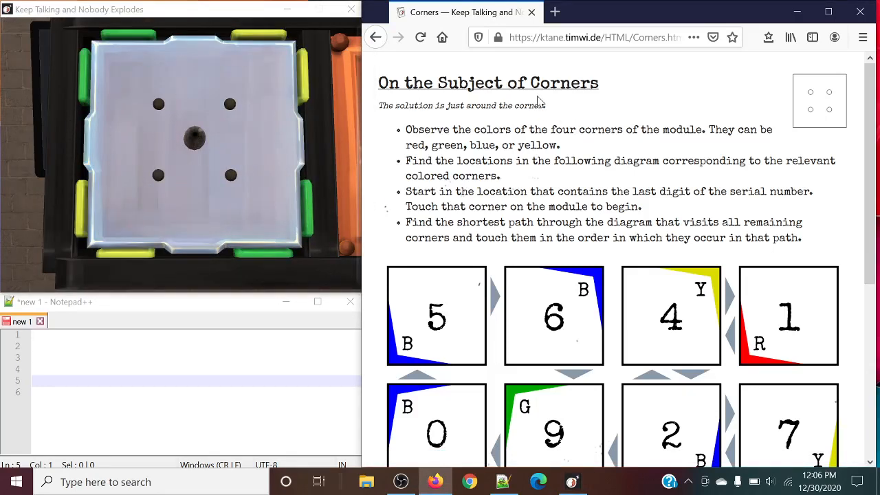
Scroll the Corners manual page down to reveal the numbered coloured-square diagram.
double_click(547, 83)
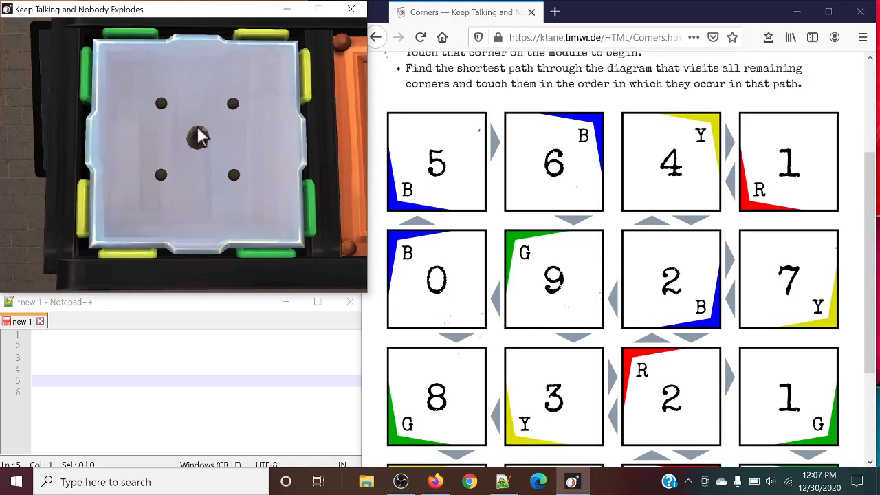
mouse_move(38, 78)
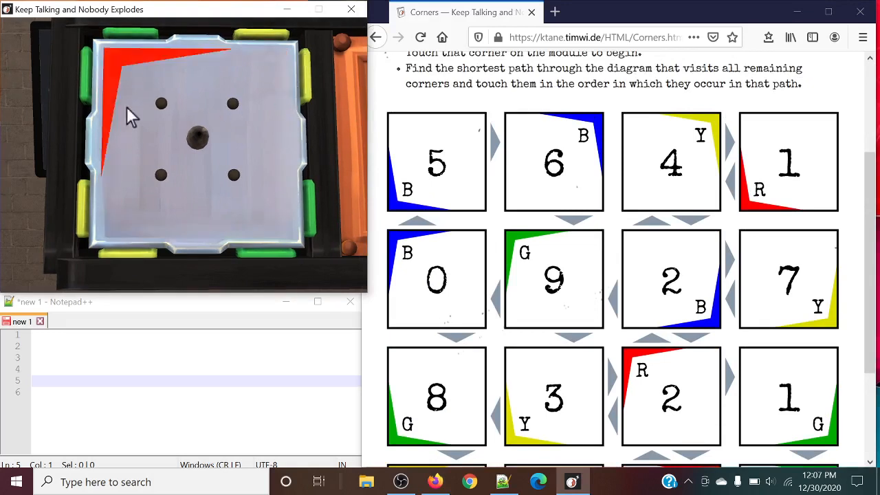
scroll(down, 3)
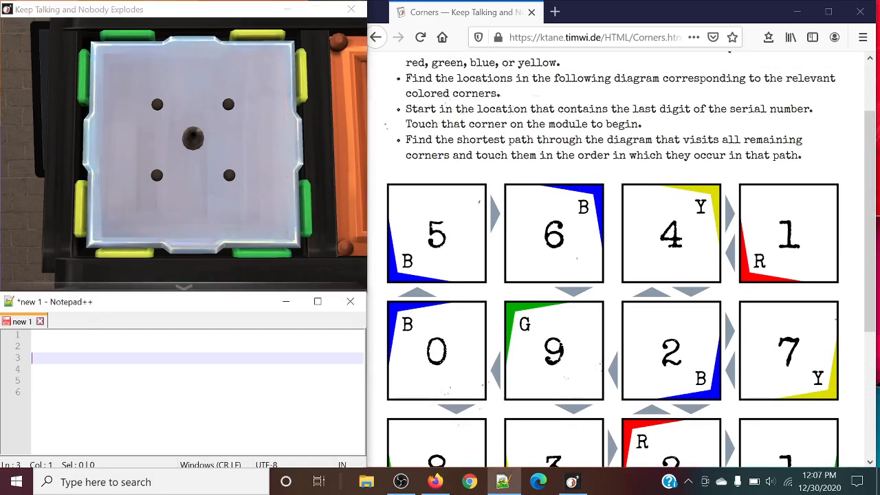
Record the module's corner colours GY and YG in the Notepad++ notes.
text(G)
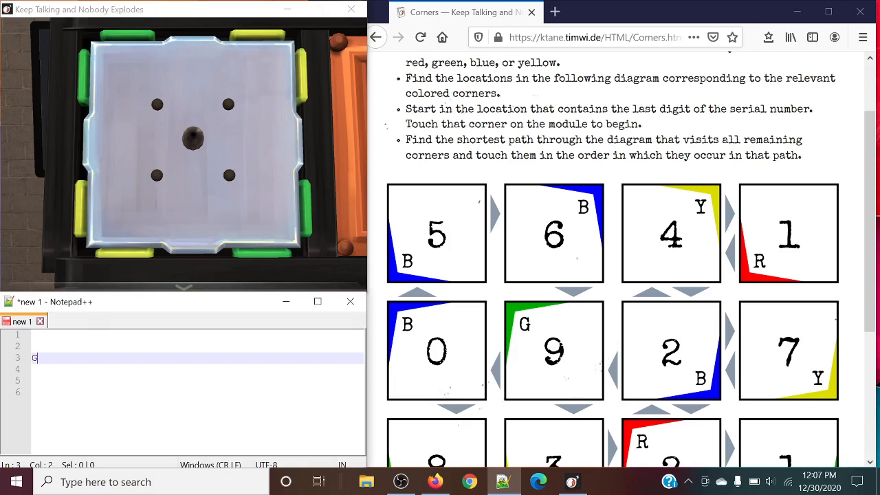
text(Y)
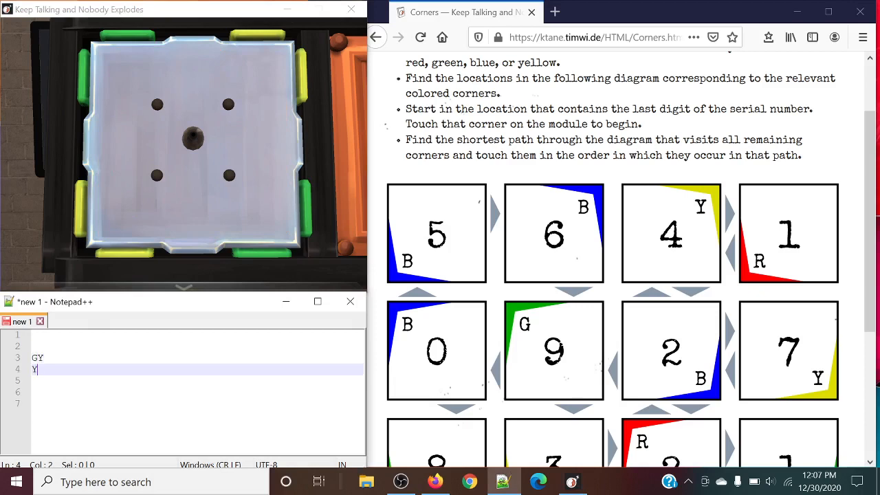
text(G)
click(196, 403)
text(9)
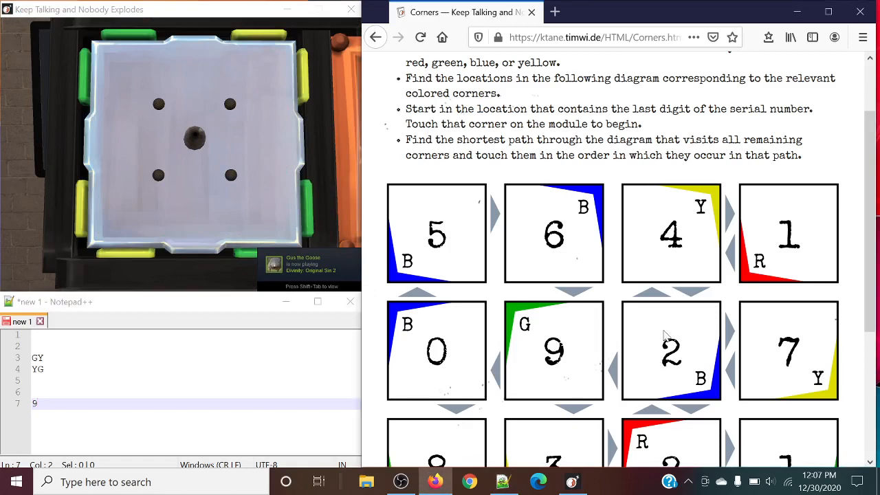
Reread the starting-corner instruction and locate the green-cornered 9 square in the diagram.
scroll(down, 3)
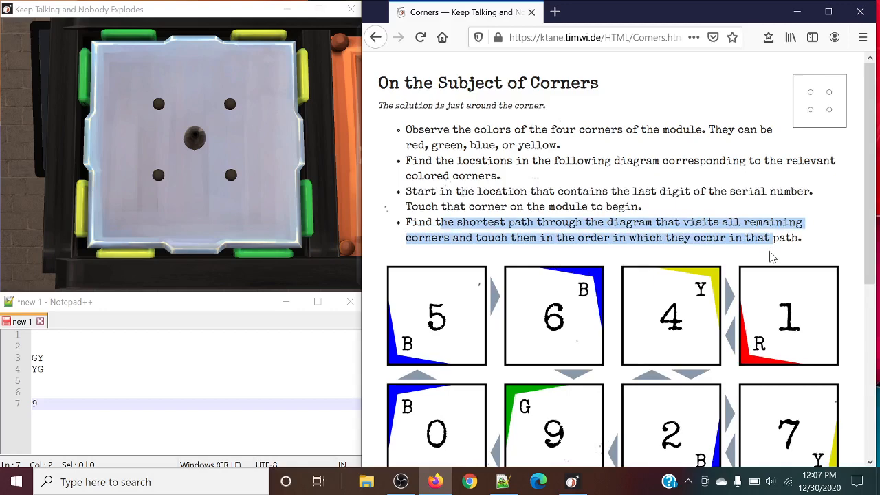
mouse_move(694, 278)
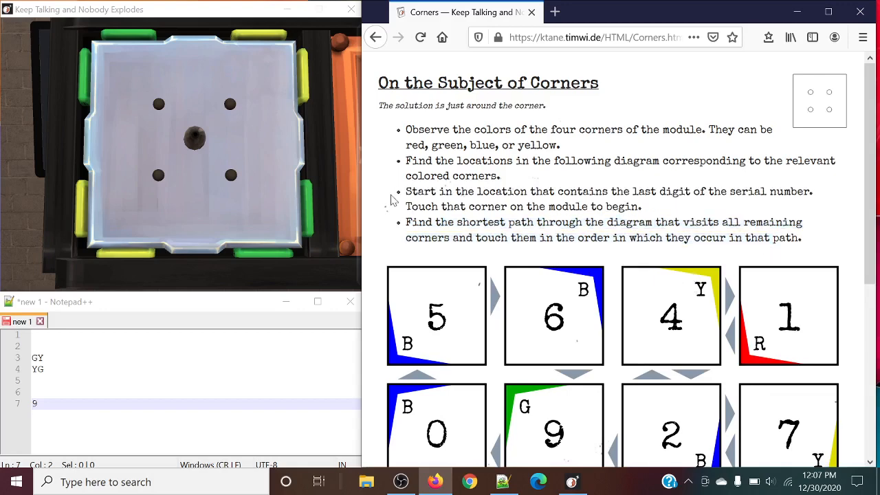
drag(405, 191, 490, 191)
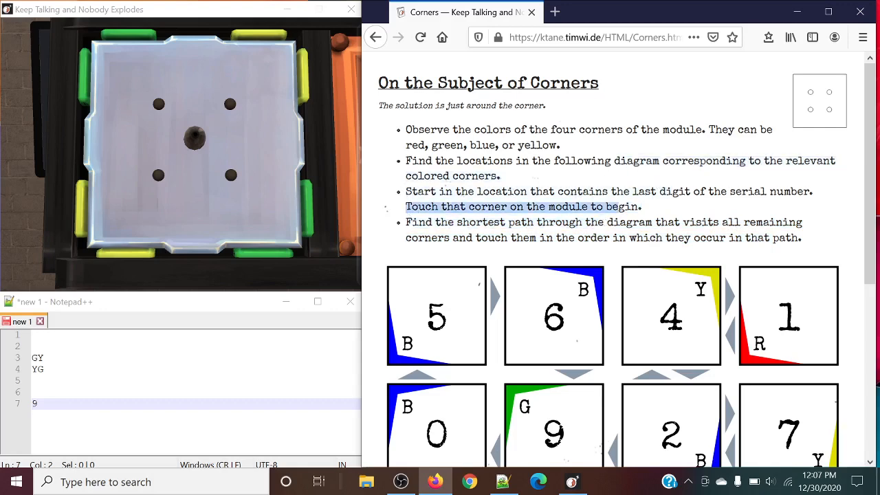
scroll(down, 3)
text(9)
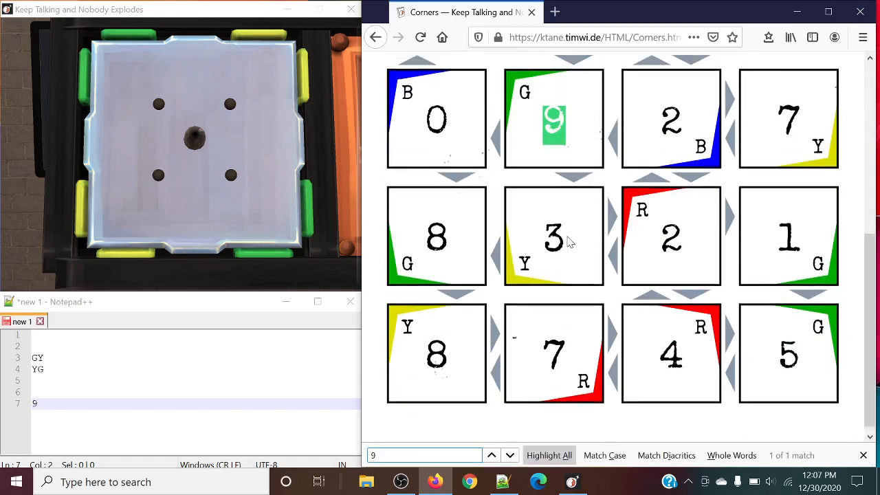
scroll(down, 3)
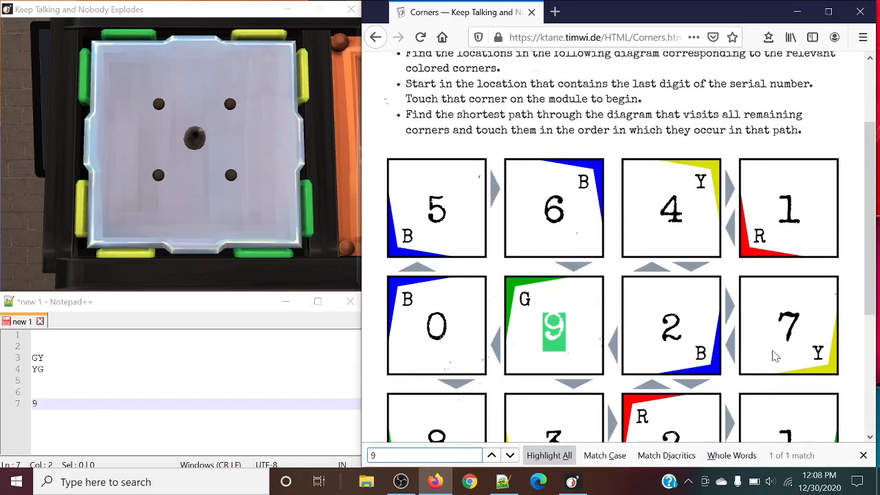
scroll(down, 3)
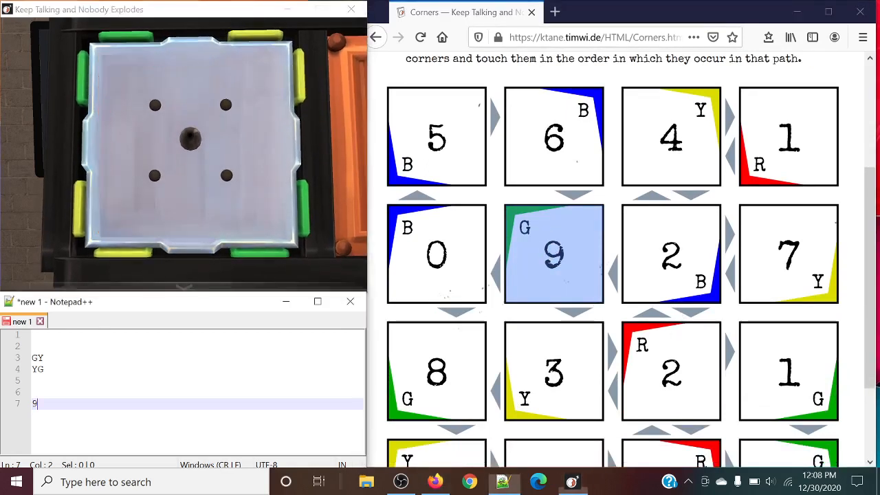
Write the starting corner TL beneath the 9 in the Notepad++ notes.
text(TL)
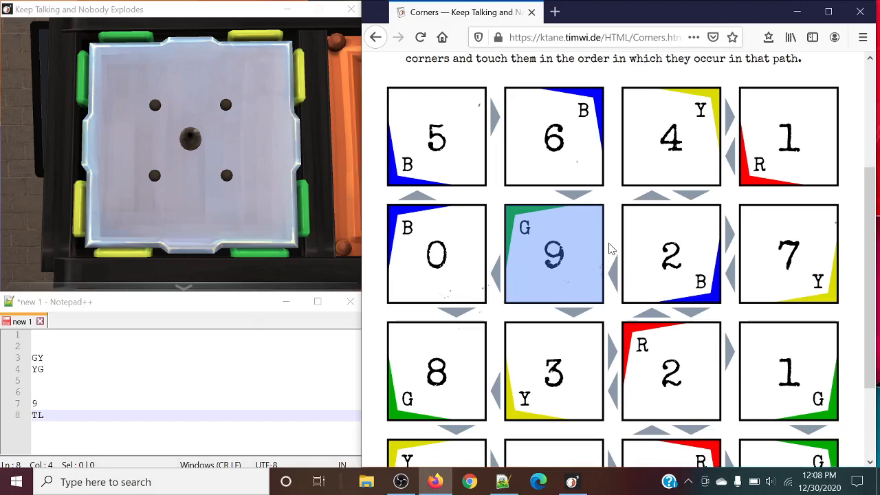
scroll(down, 3)
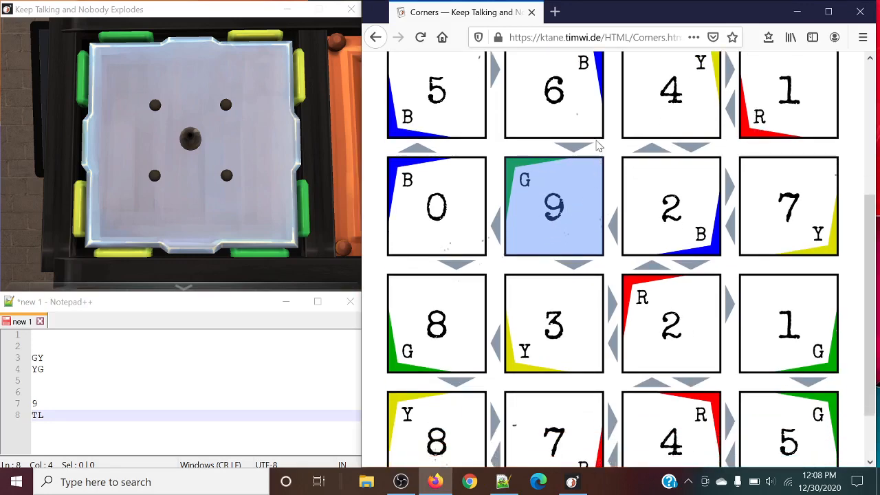
scroll(down, 3)
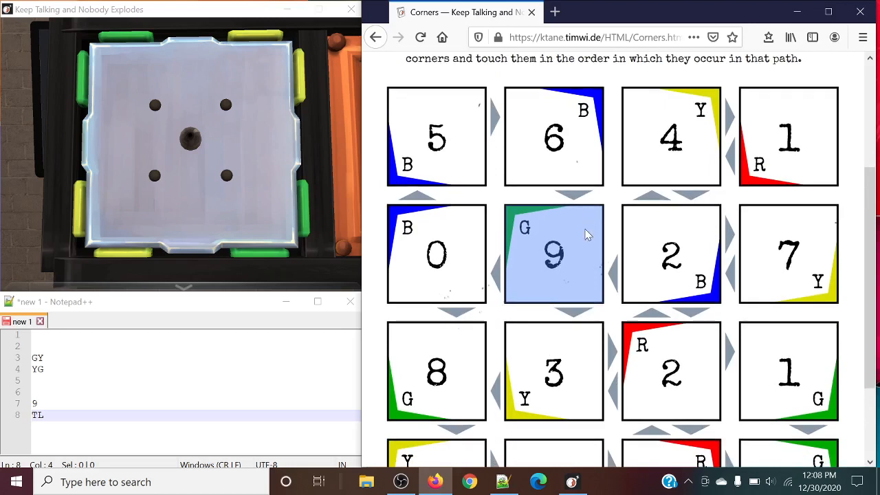
mouse_move(543, 351)
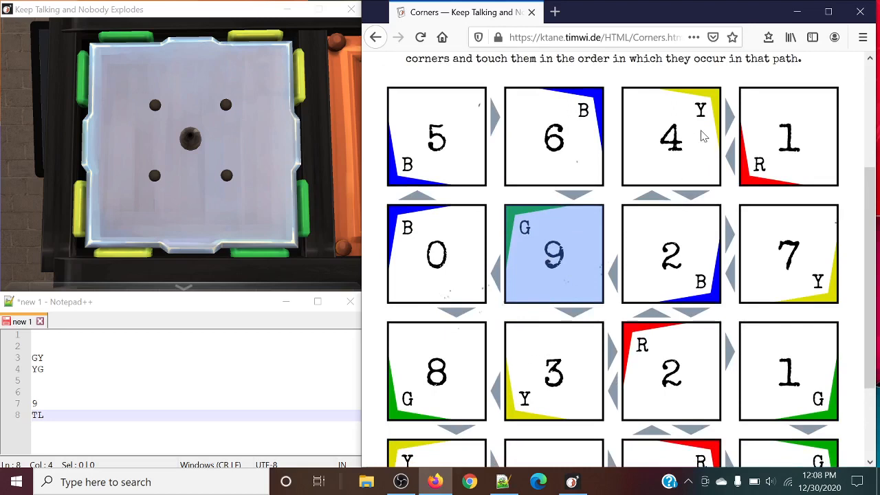
Highlight squares 4, 9, 3 and 1 in the Corners diagram.
scroll(down, 3)
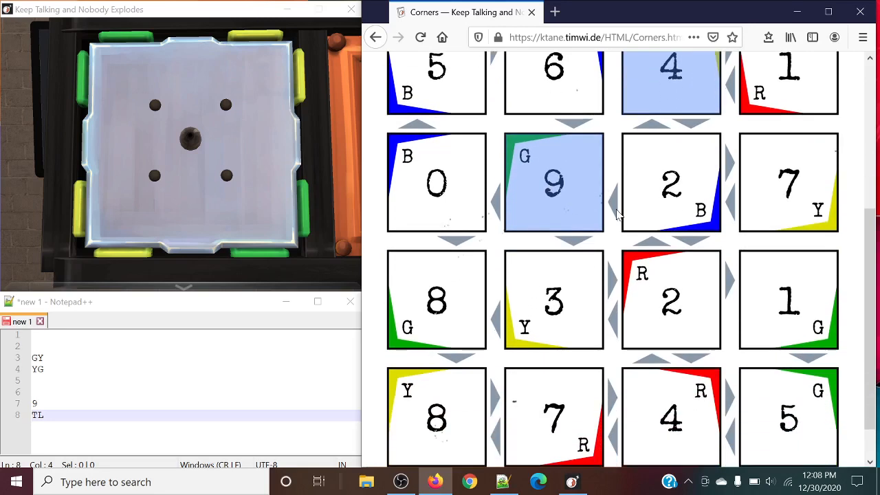
click(553, 299)
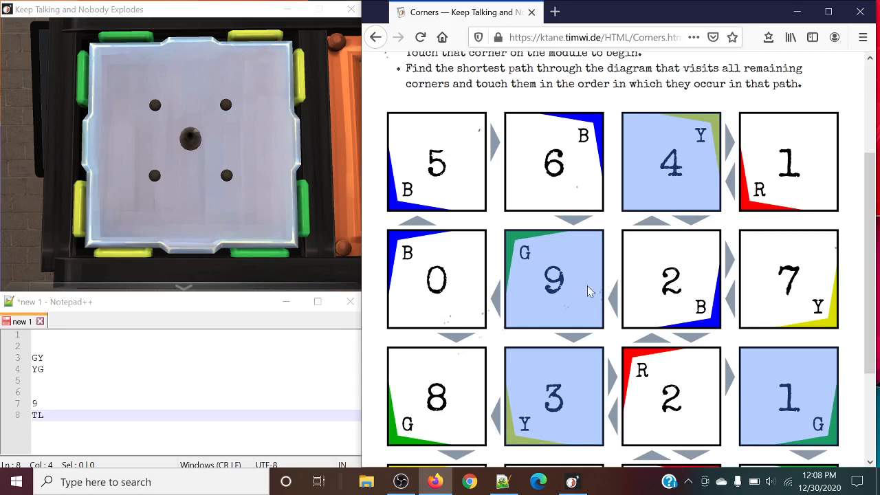
scroll(down, 3)
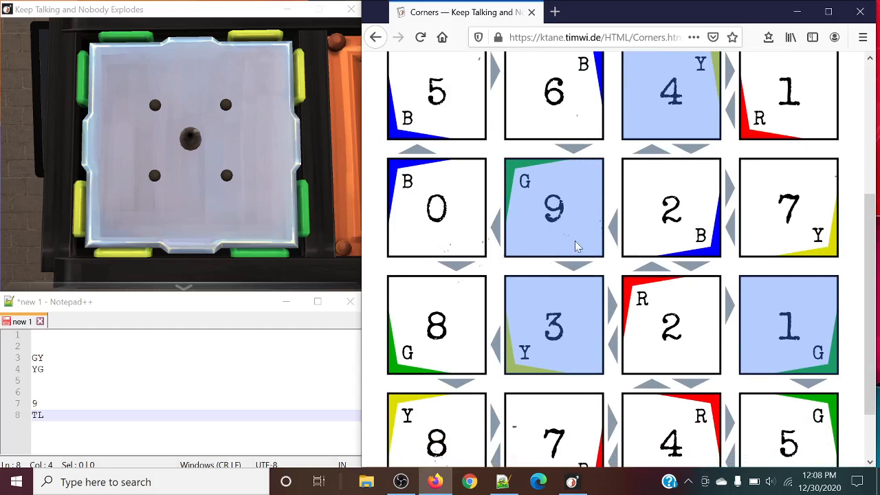
mouse_move(543, 354)
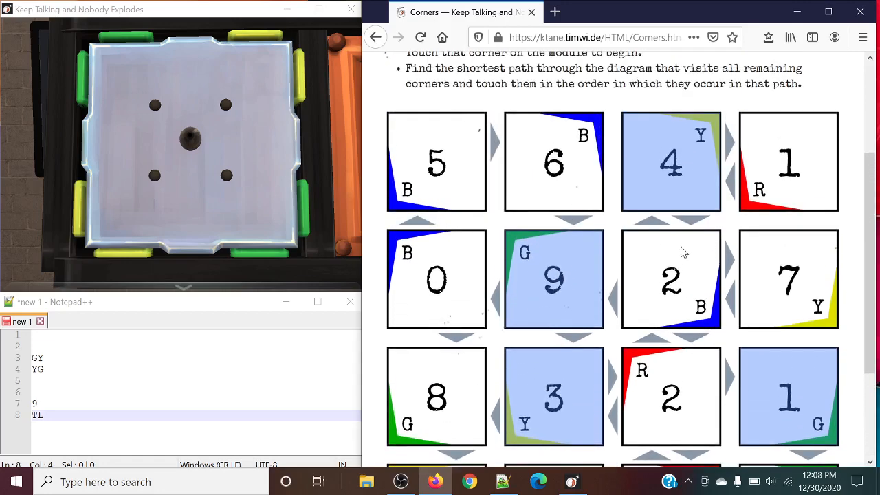
scroll(down, 3)
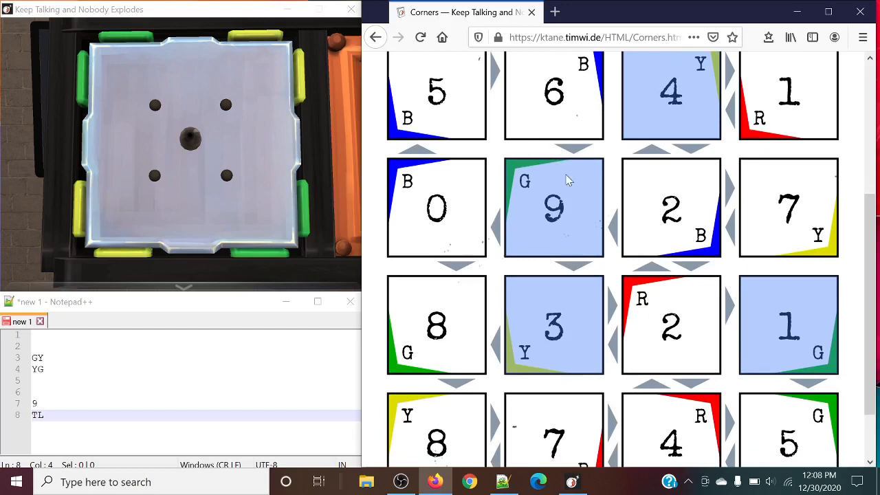
mouse_move(574, 332)
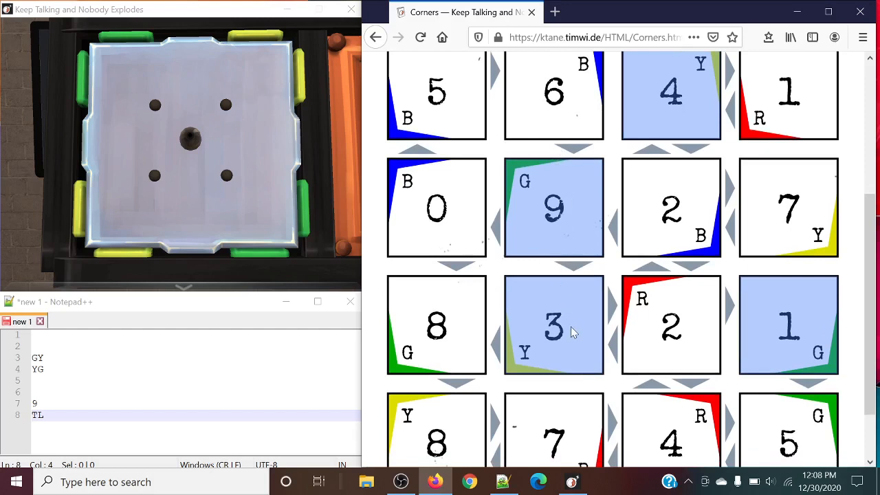
scroll(down, 3)
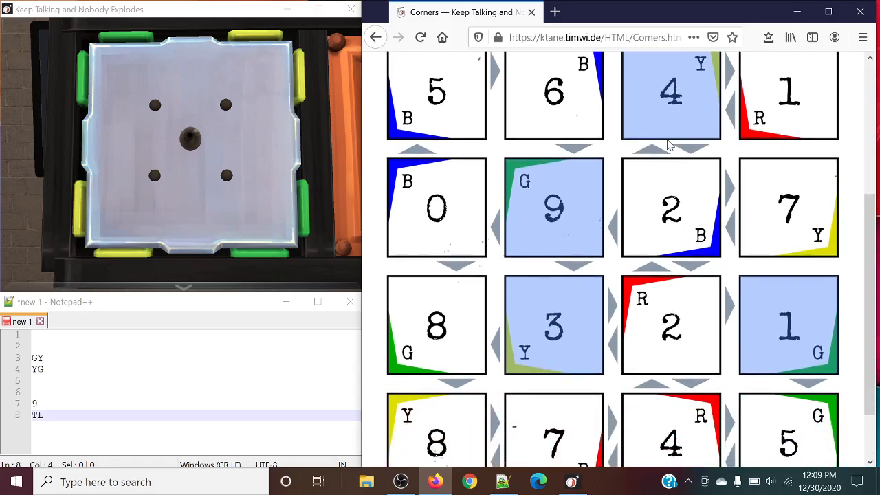
mouse_move(675, 260)
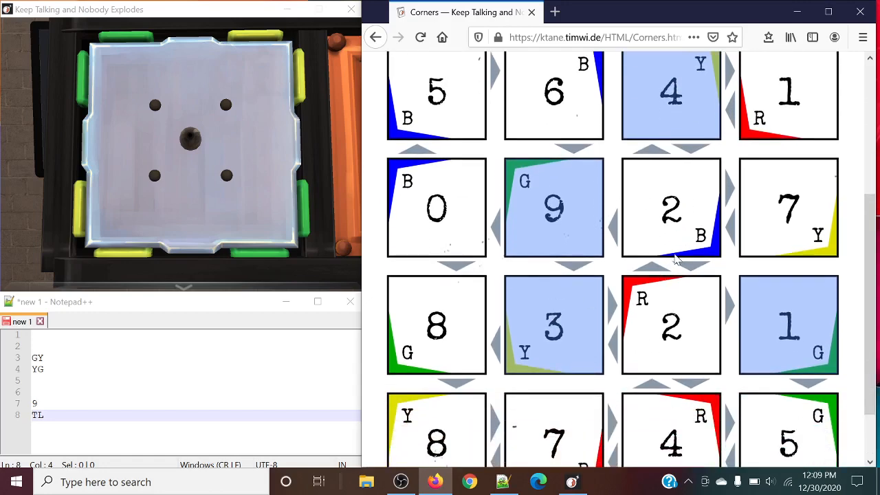
mouse_move(594, 211)
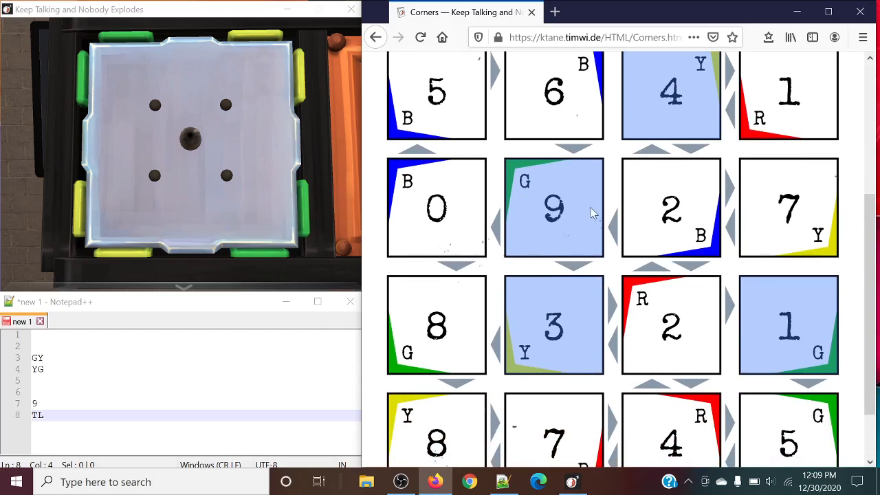
mouse_move(556, 256)
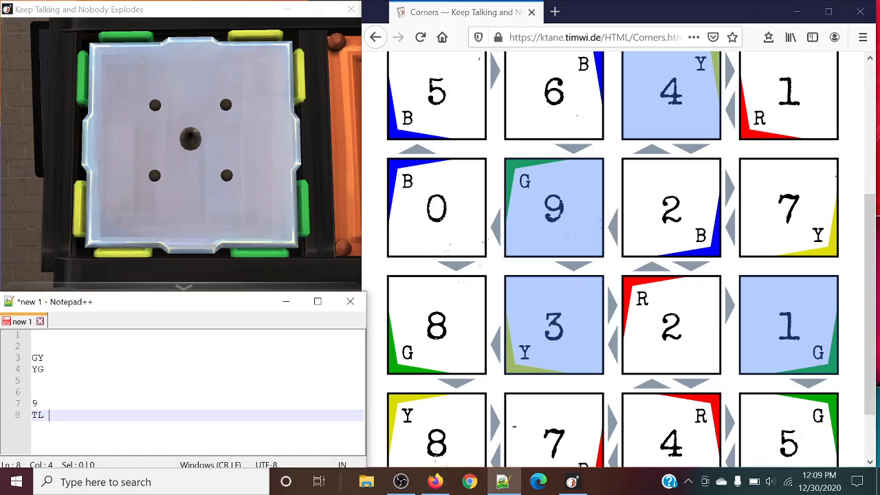
Append BL after TL so the corner note reads 'TL BL'.
text(BL)
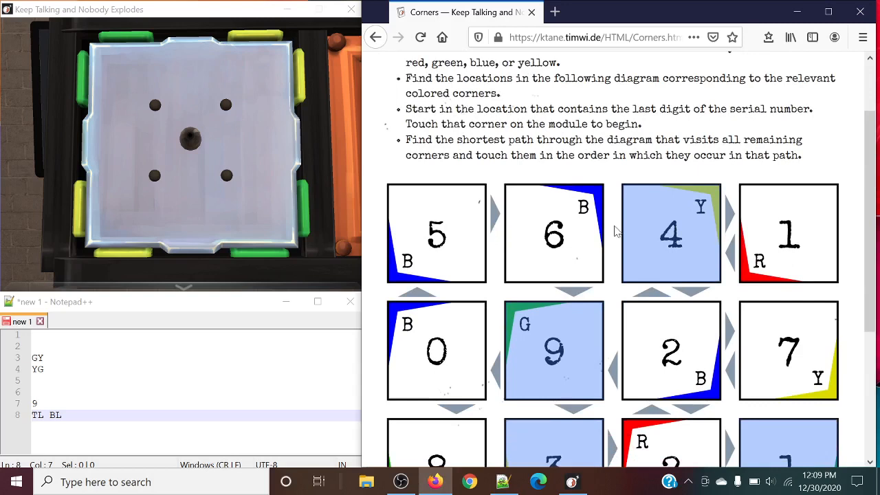
mouse_move(638, 242)
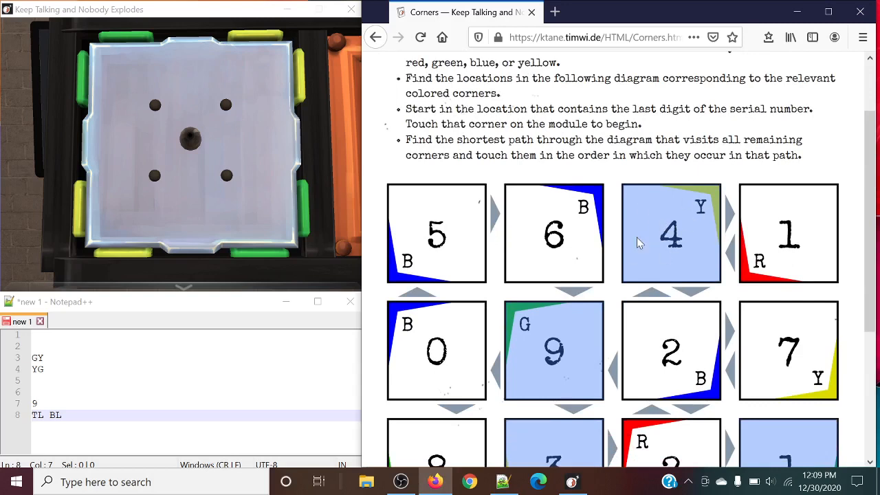
scroll(down, 3)
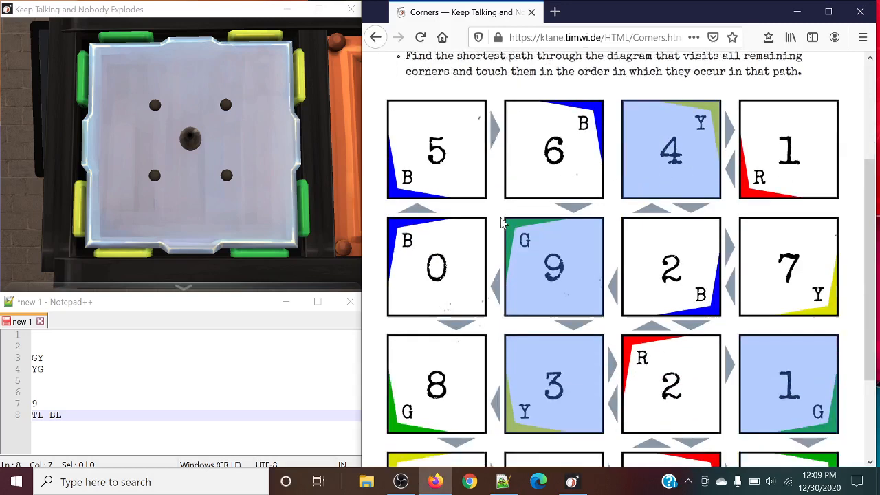
scroll(down, 3)
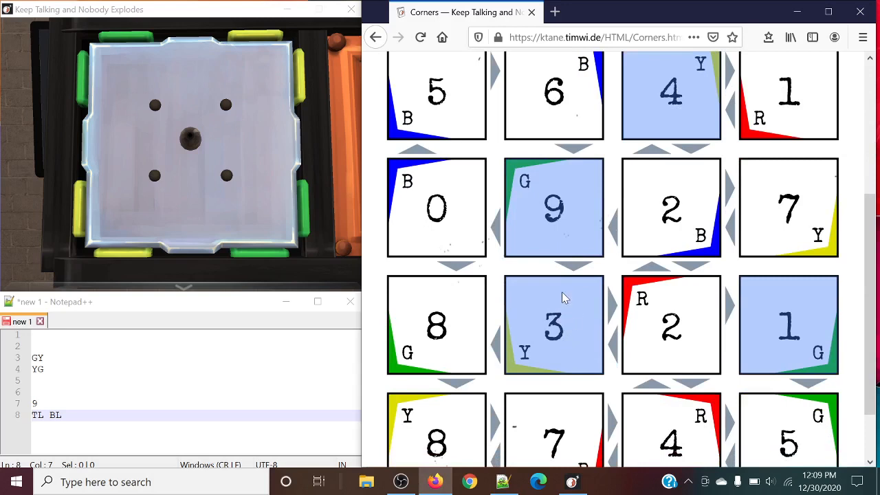
scroll(down, 3)
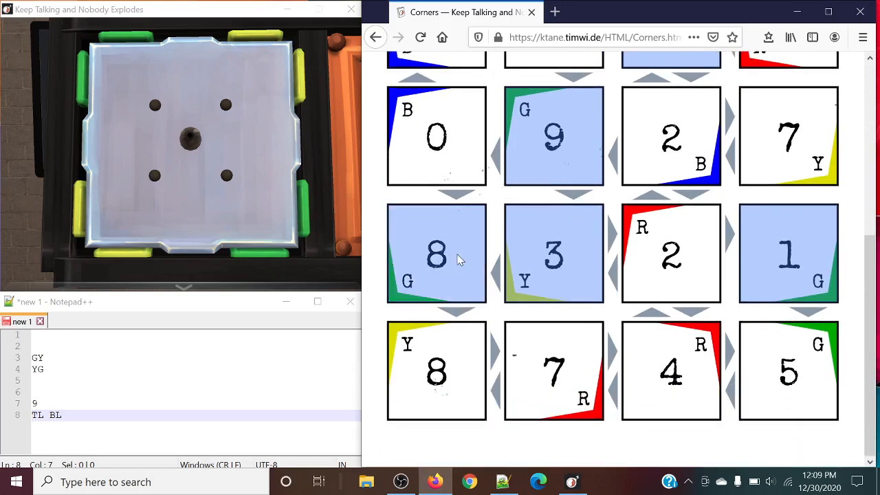
Highlight the path through squares 4, 9, 3, red-cornered 2 and 1.
click(436, 371)
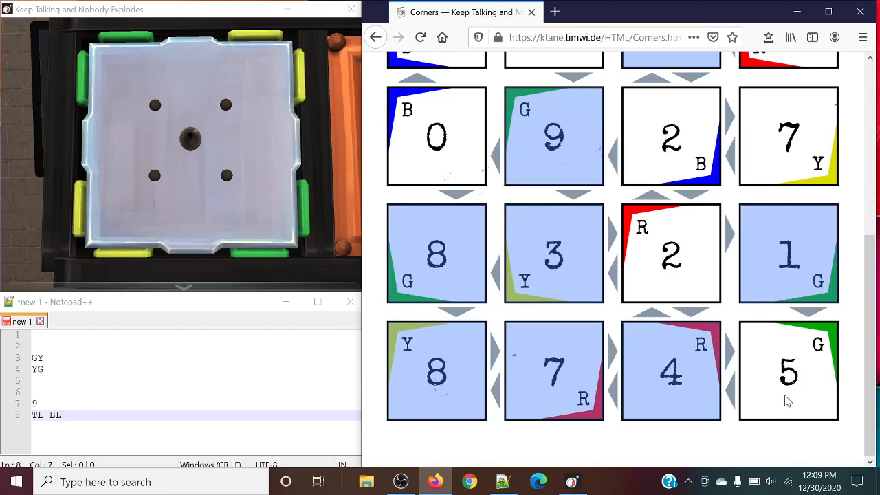
mouse_move(775, 424)
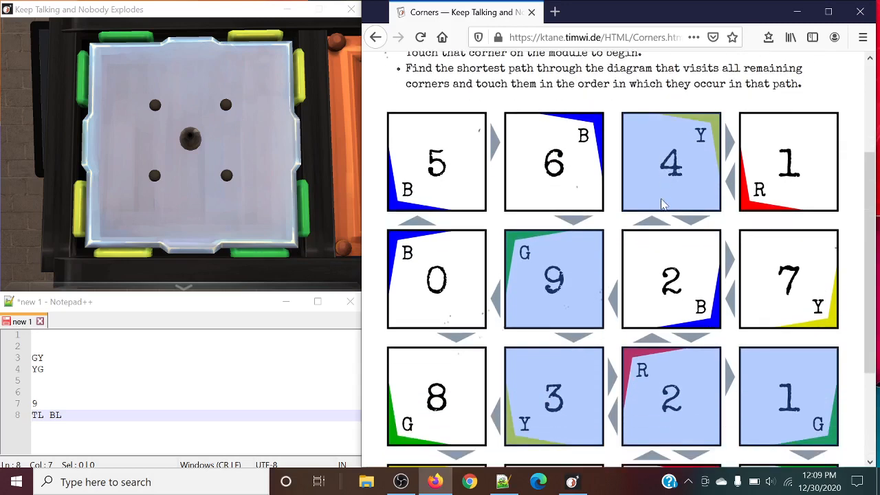
mouse_move(677, 154)
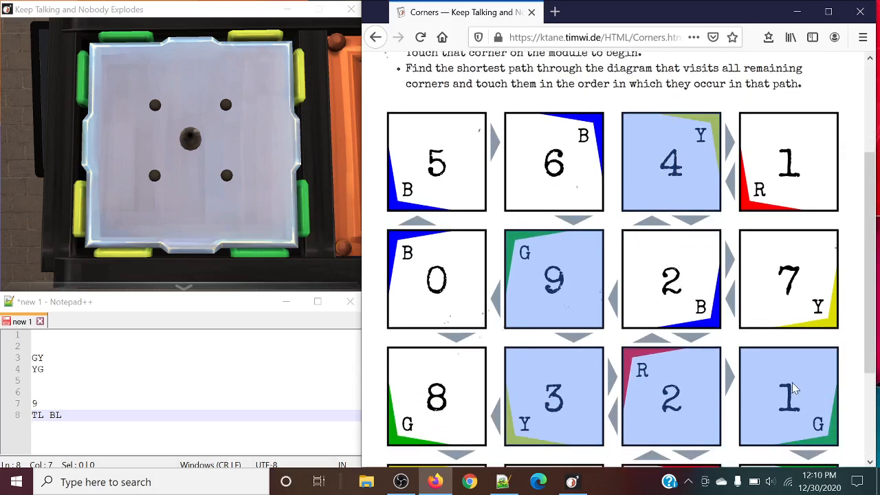
scroll(down, 3)
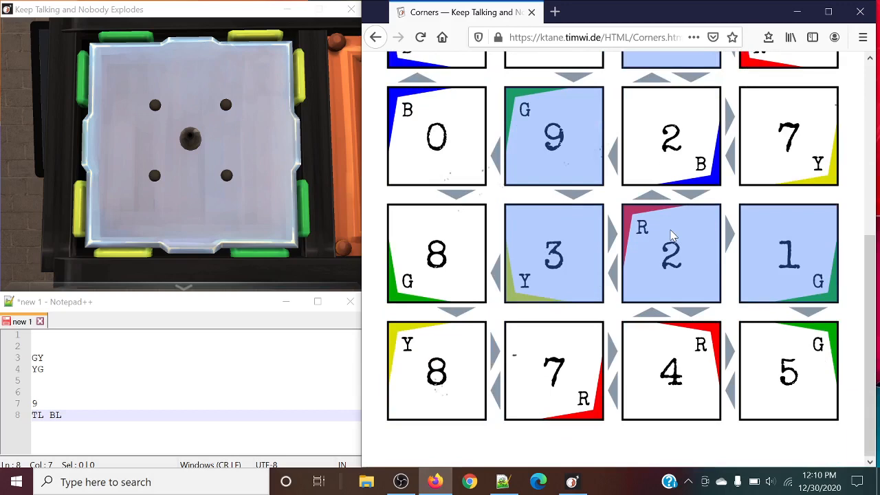
mouse_move(809, 261)
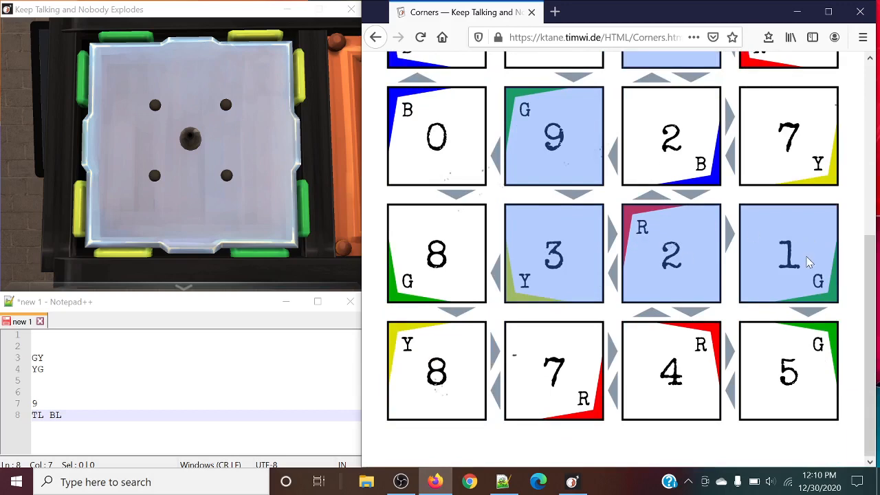
mouse_move(602, 153)
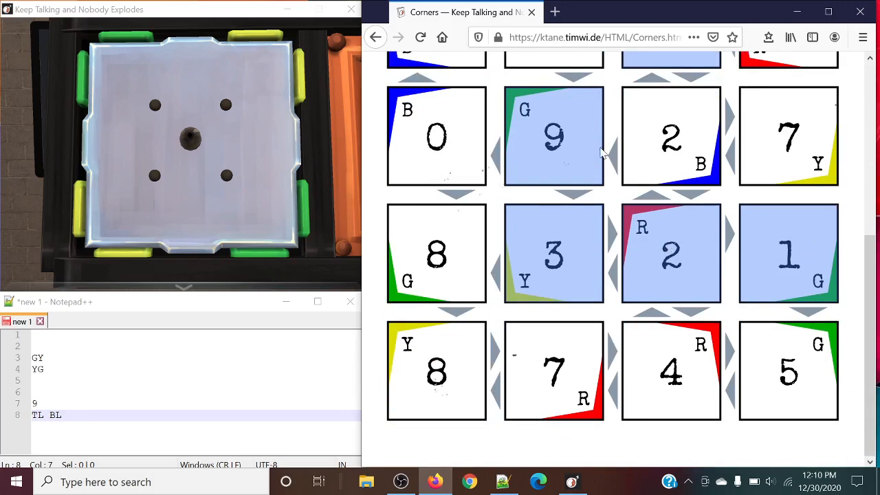
mouse_move(556, 249)
text(8)
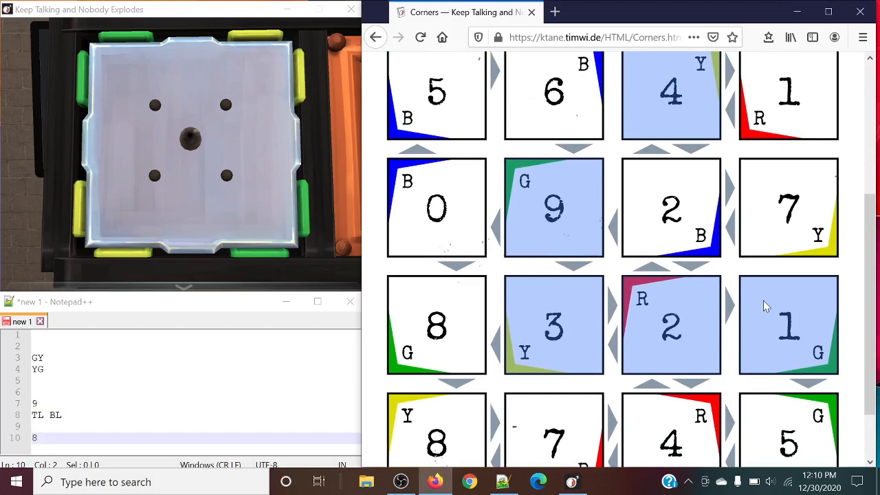
mouse_move(664, 93)
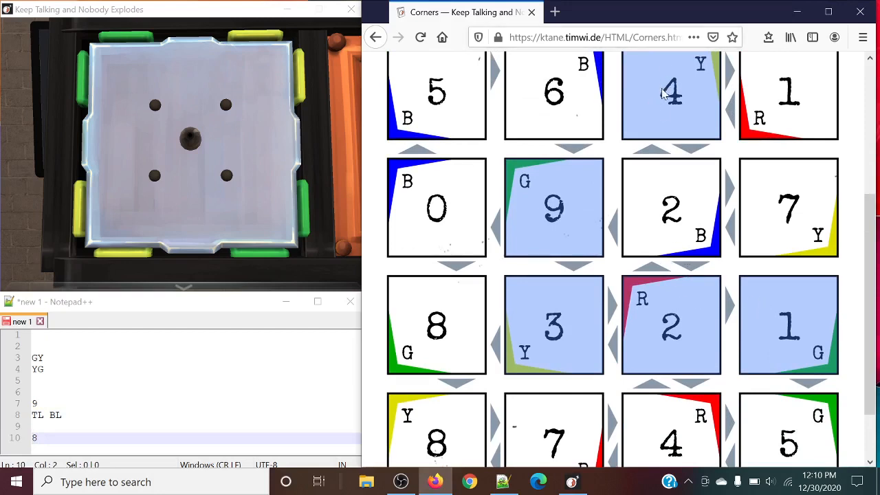
mouse_move(658, 314)
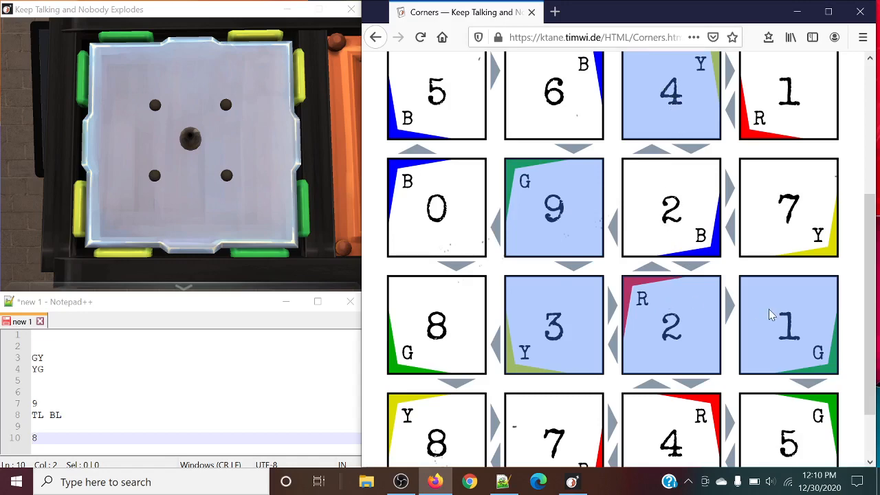
scroll(down, 3)
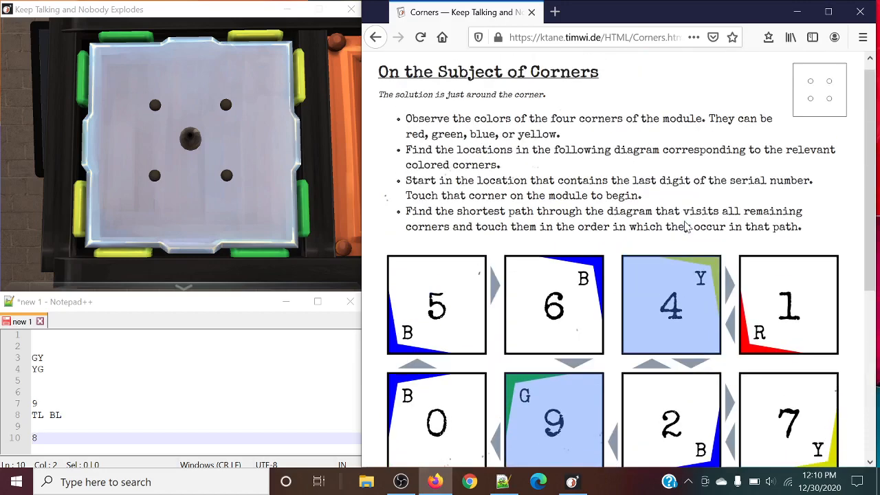
scroll(down, 3)
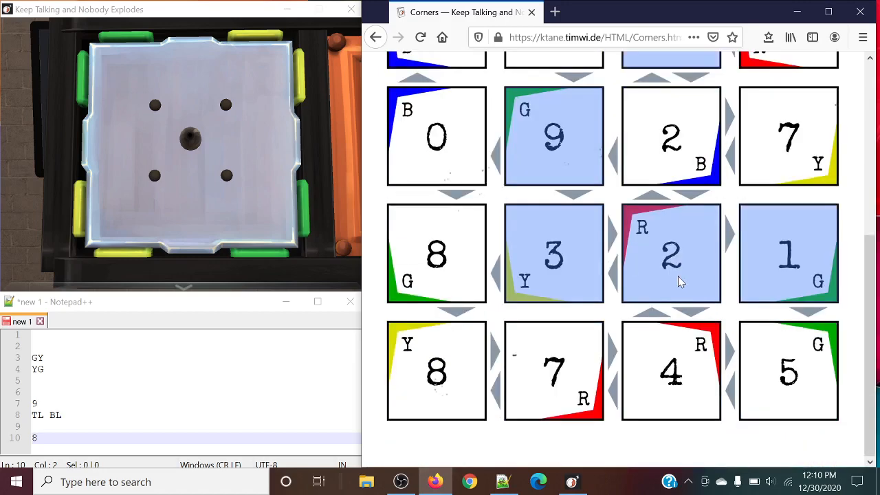
scroll(down, 3)
text( TR BR)
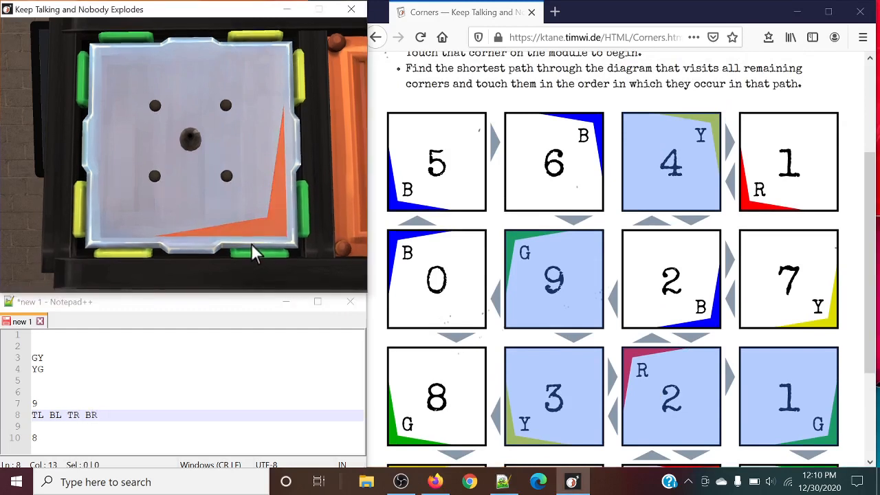
Touch the first module's corners in the order TL, BL, TR, BR.
click(254, 252)
text(YY)
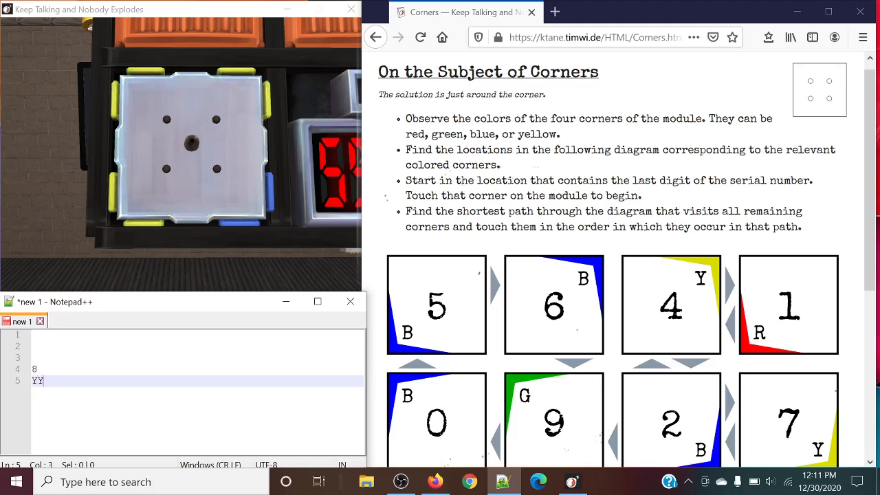
Add the second colour pair YB on a new line below YY.
key(Enter)
text(YB)
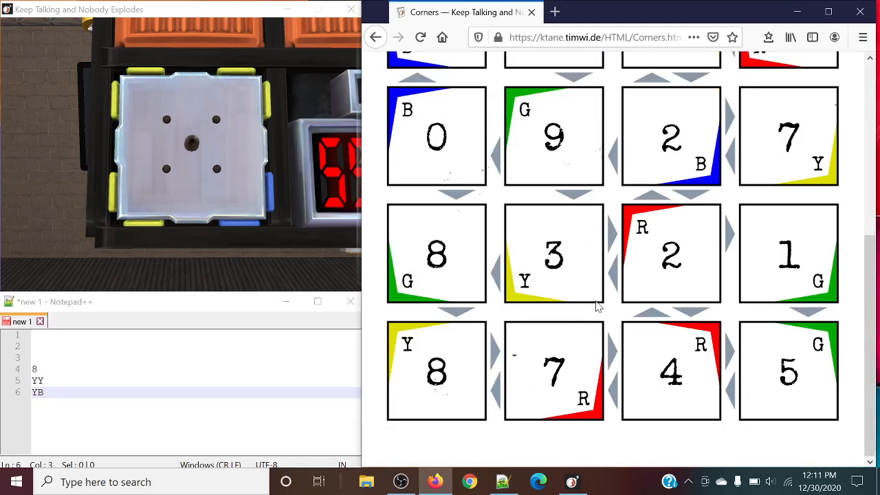
Mark the yellow-cornered 3 square in the Corners manual diagram.
click(436, 371)
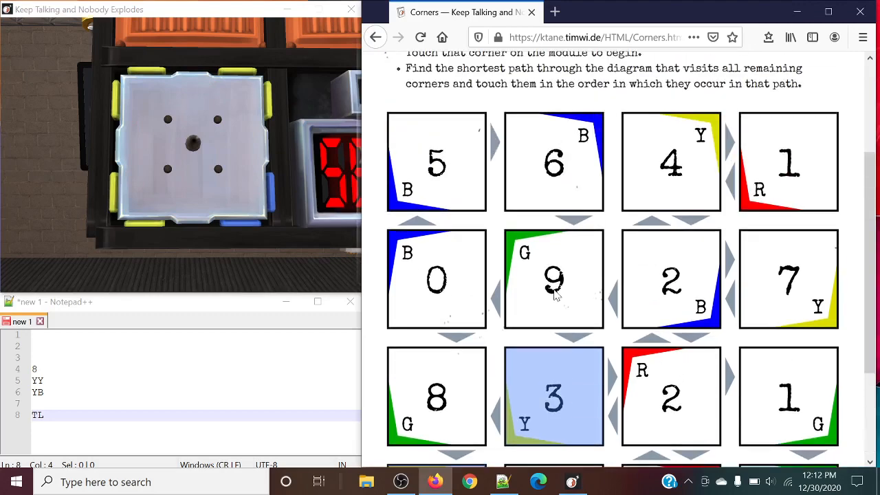
Scroll to the Corners diagram, then toggle the red-cornered 2 square off and back on.
scroll(down, 3)
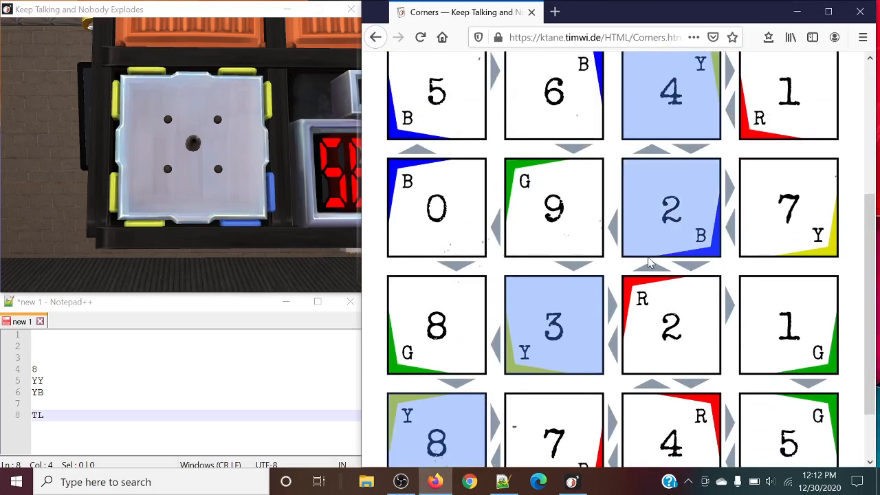
scroll(down, 3)
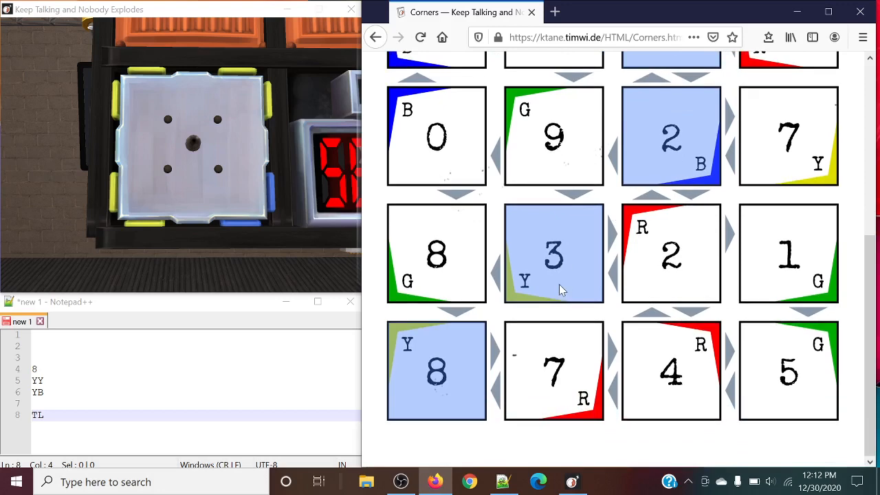
mouse_move(505, 363)
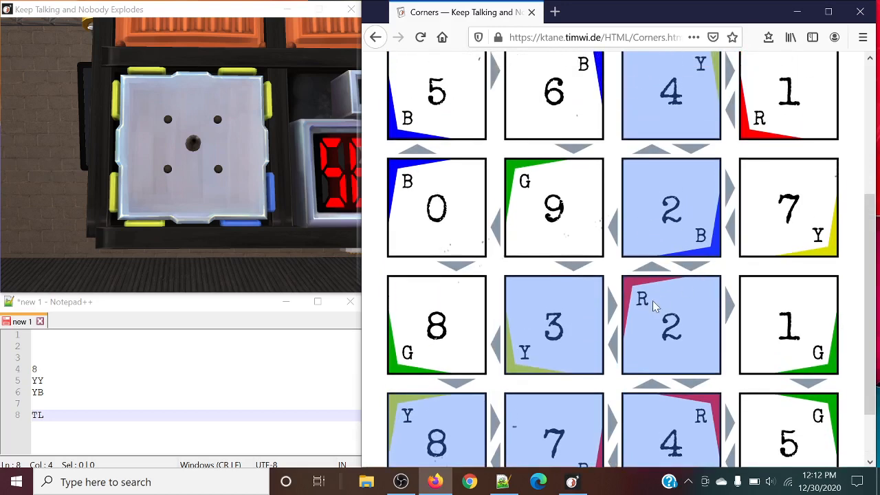
mouse_move(673, 283)
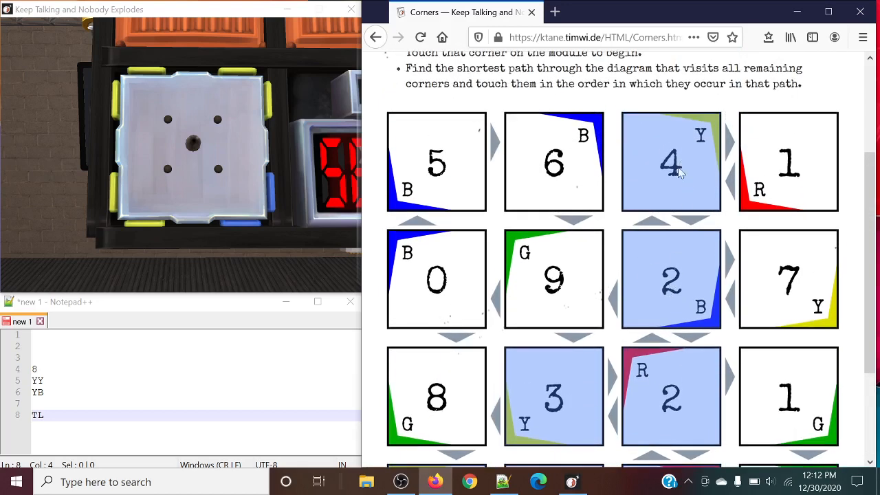
scroll(down, 3)
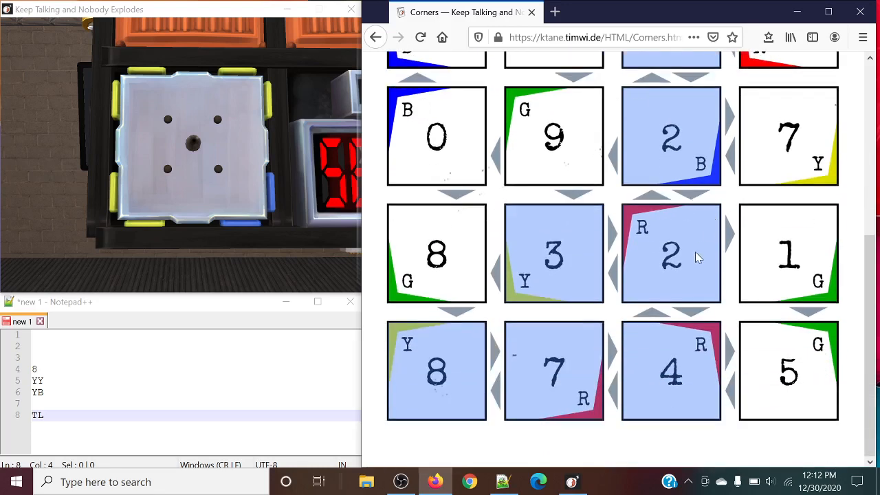
click(671, 253)
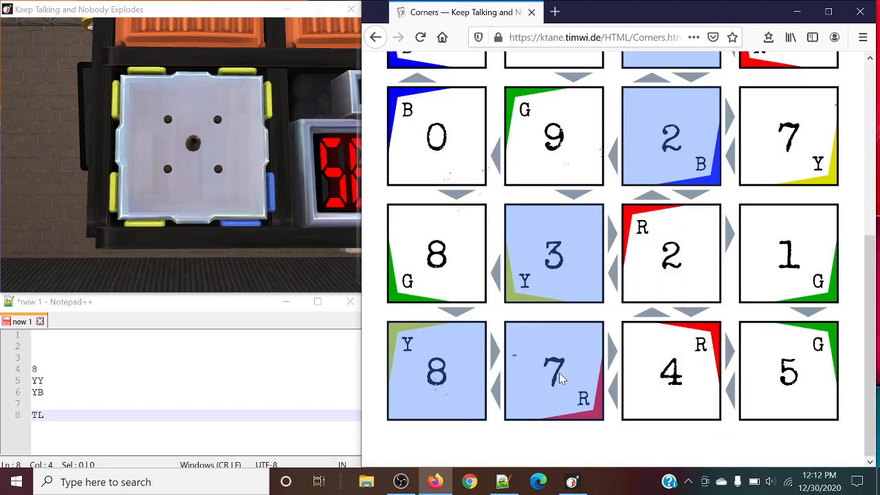
click(671, 253)
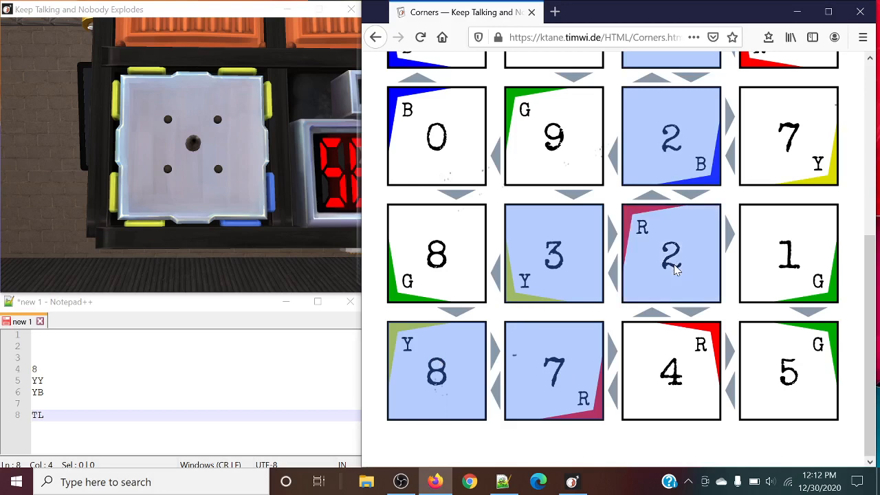
mouse_move(659, 259)
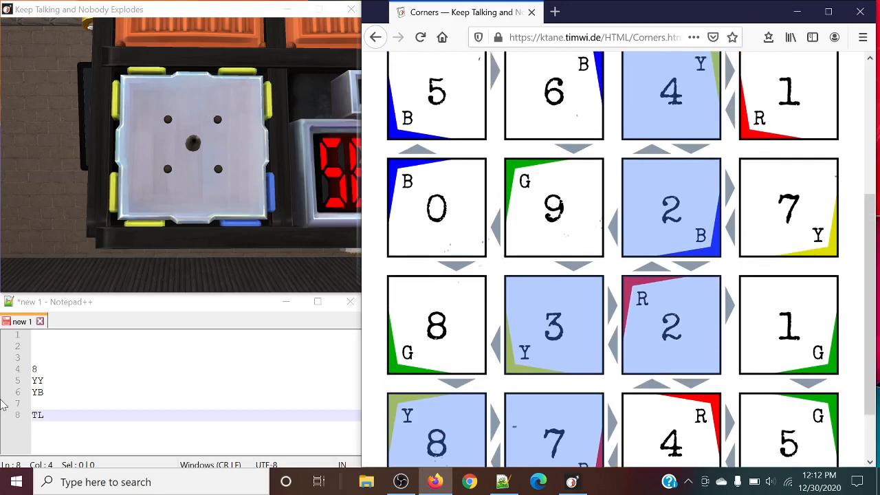
Add a scratch line with 7 beneath the corner note, then scroll down.
key(enter)
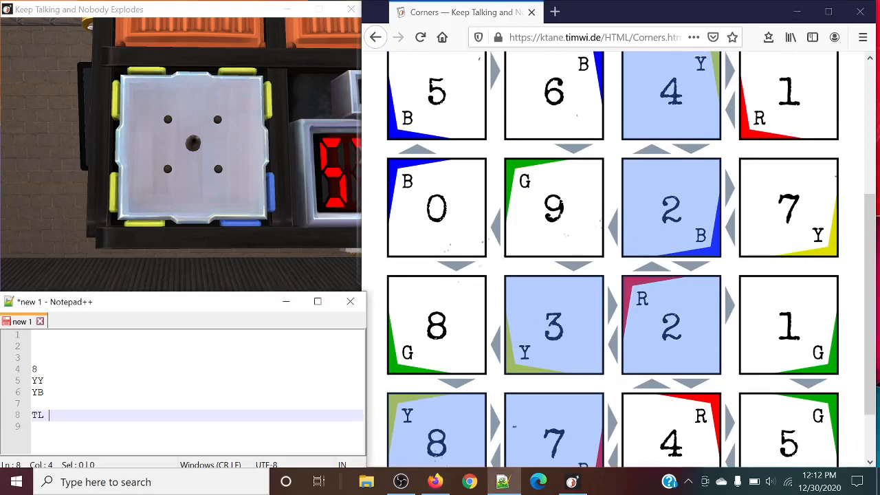
text(7)
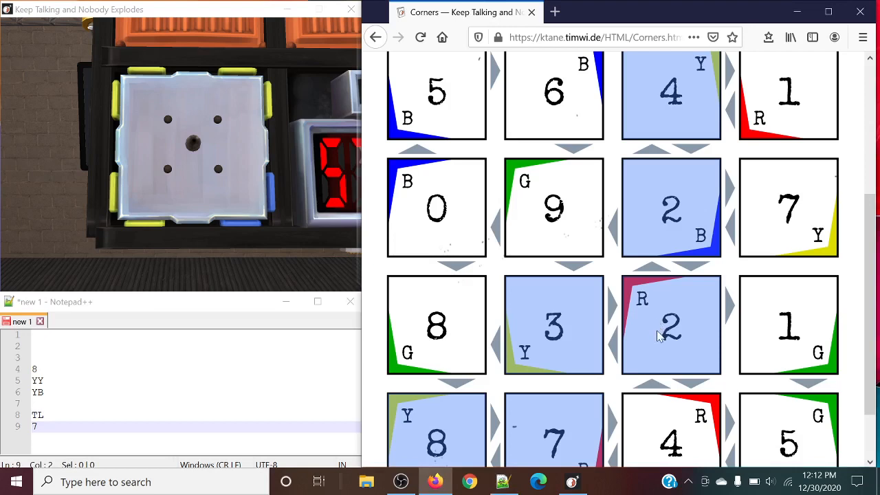
scroll(down, 3)
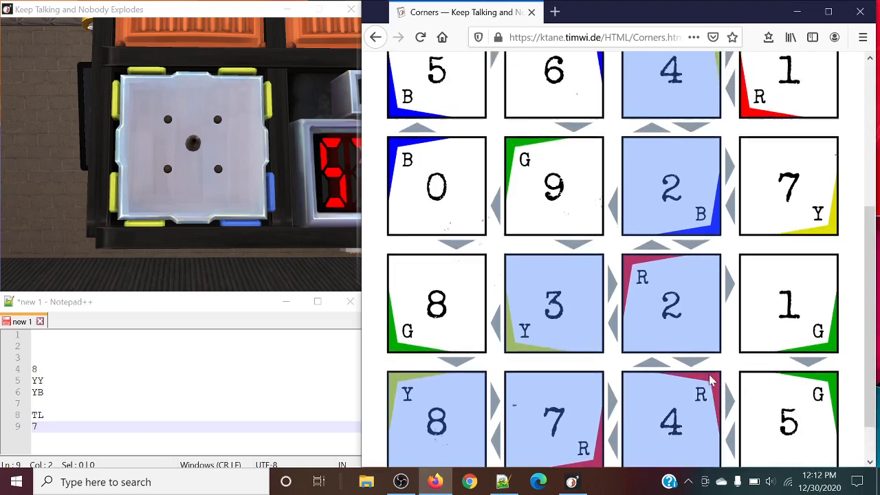
scroll(down, 3)
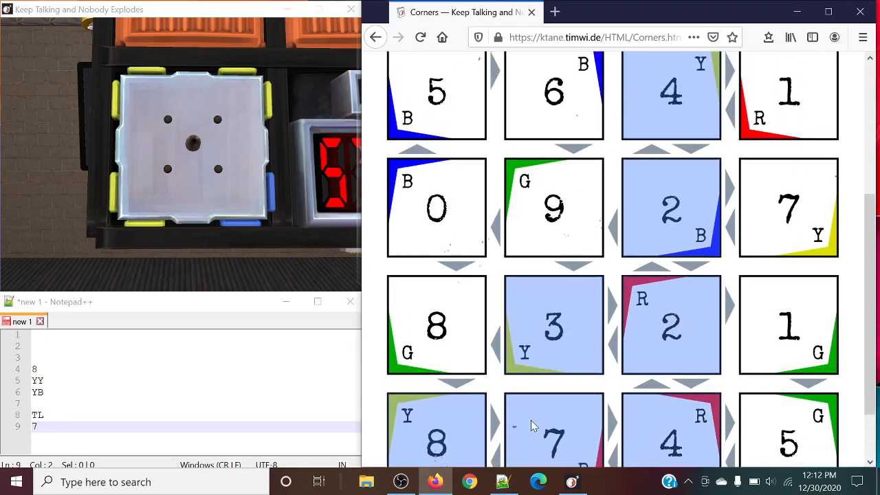
scroll(down, 3)
text(8)
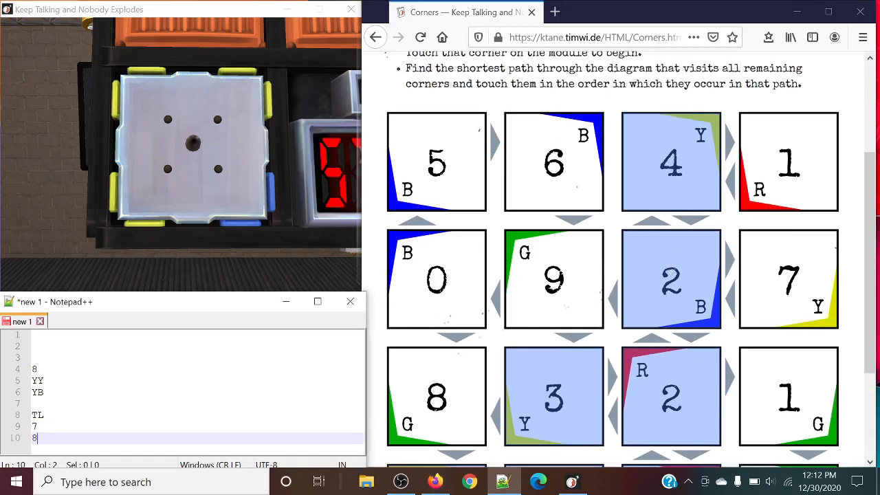
scroll(down, 3)
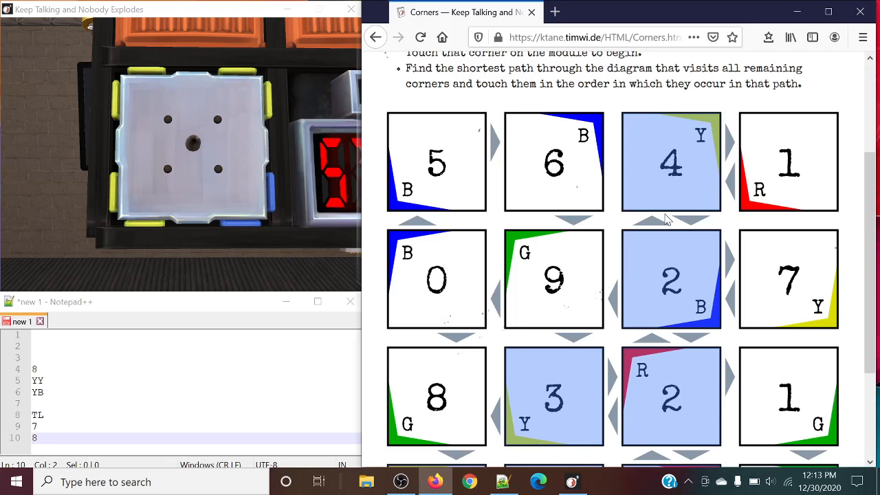
scroll(down, 3)
text( BL BR)
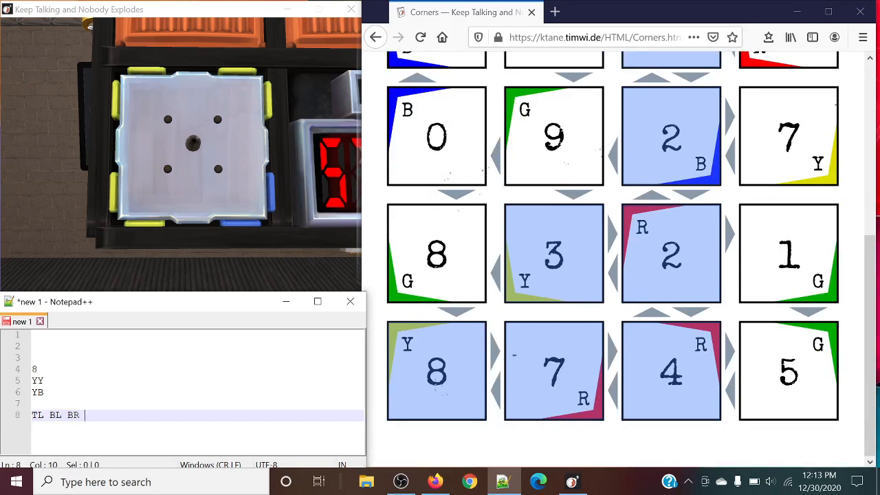
Add TR to the corner note so it reads 'TL BL BR TR'.
text(TR)
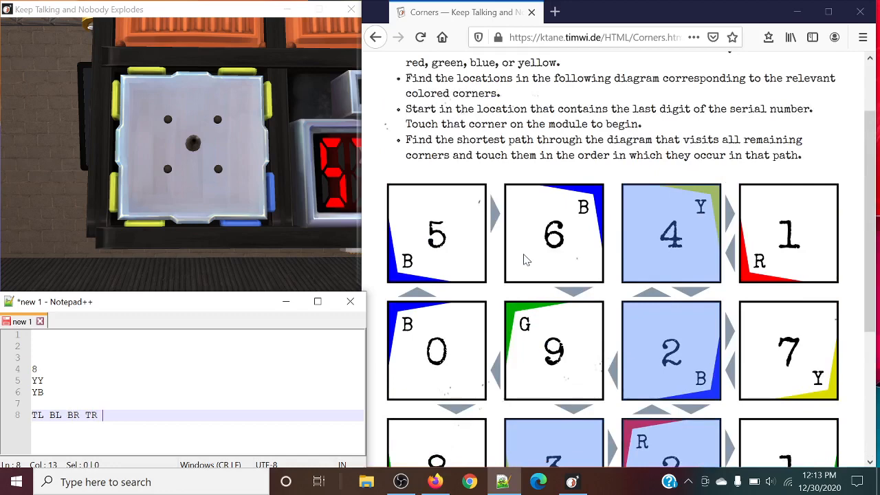
scroll(down, 3)
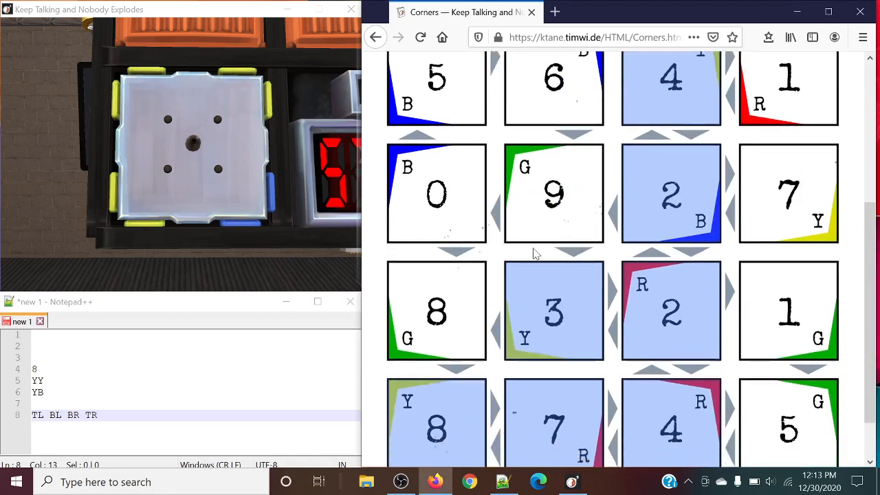
scroll(down, 3)
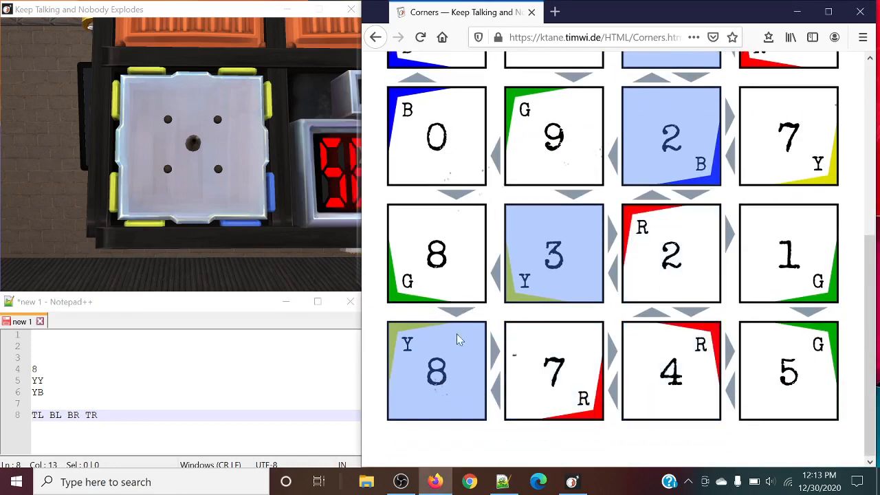
click(553, 371)
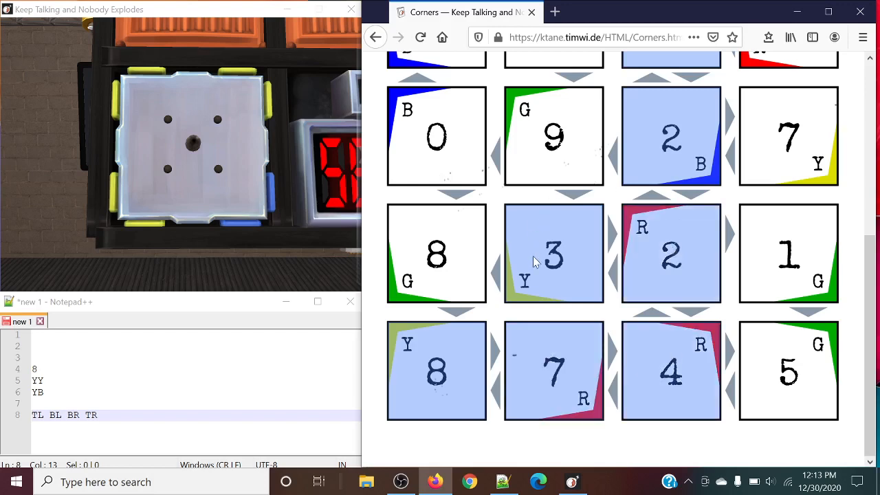
mouse_move(650, 245)
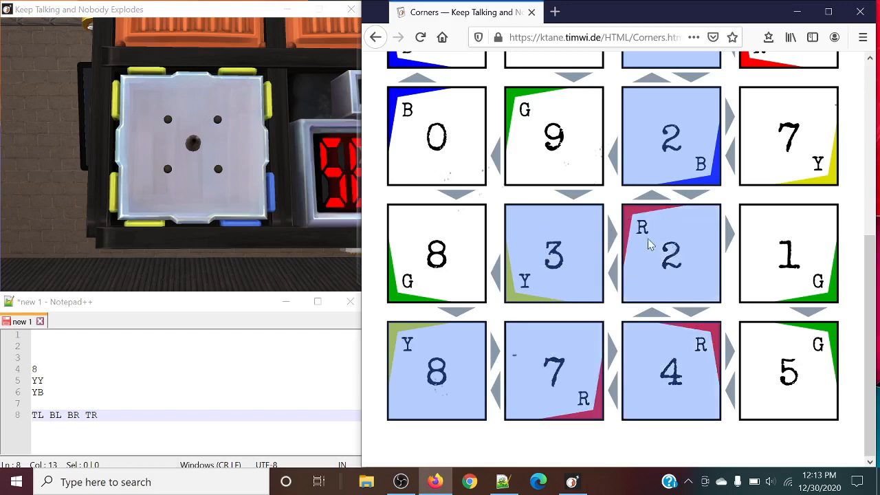
mouse_move(512, 351)
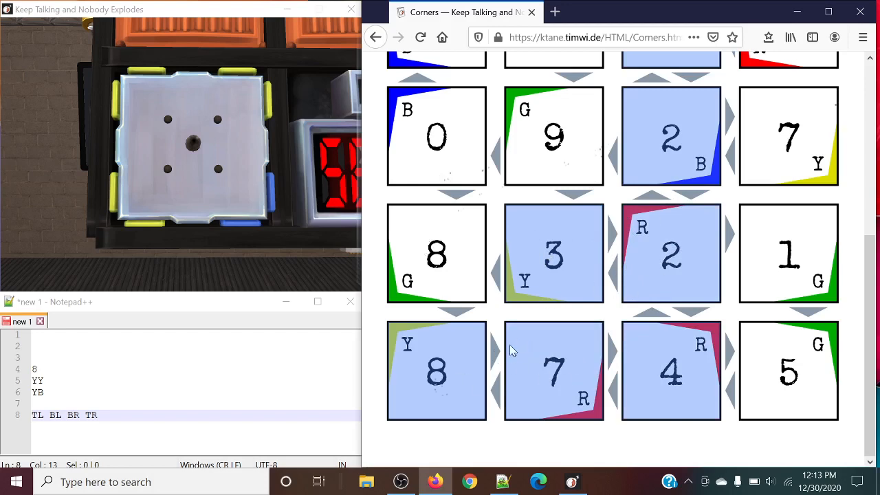
mouse_move(658, 342)
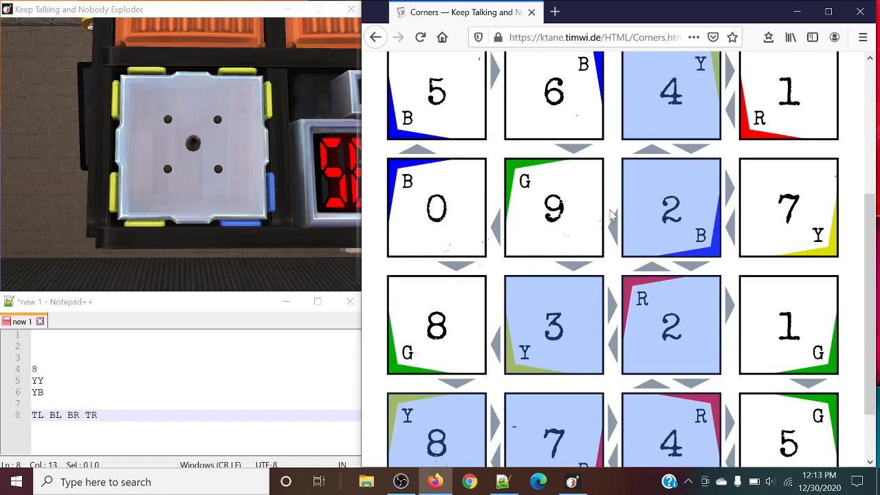
Recheck the diagram path, then touch a corner on the second Corners module.
scroll(down, 3)
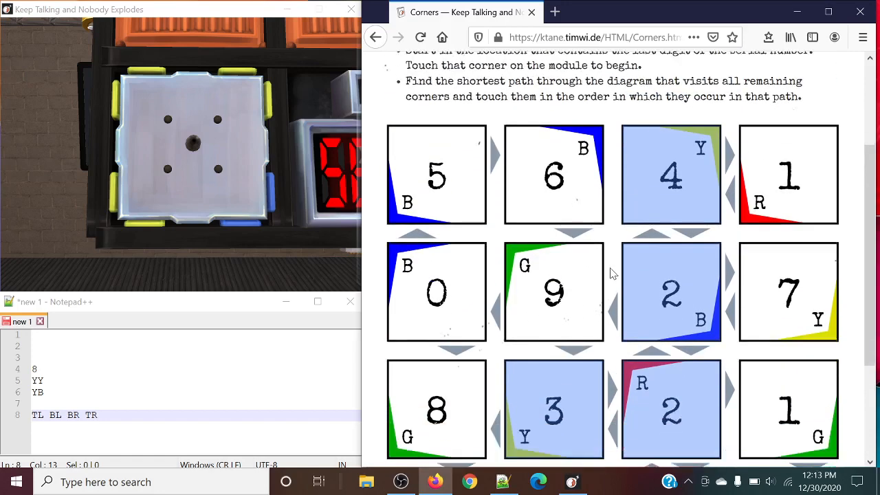
scroll(down, 3)
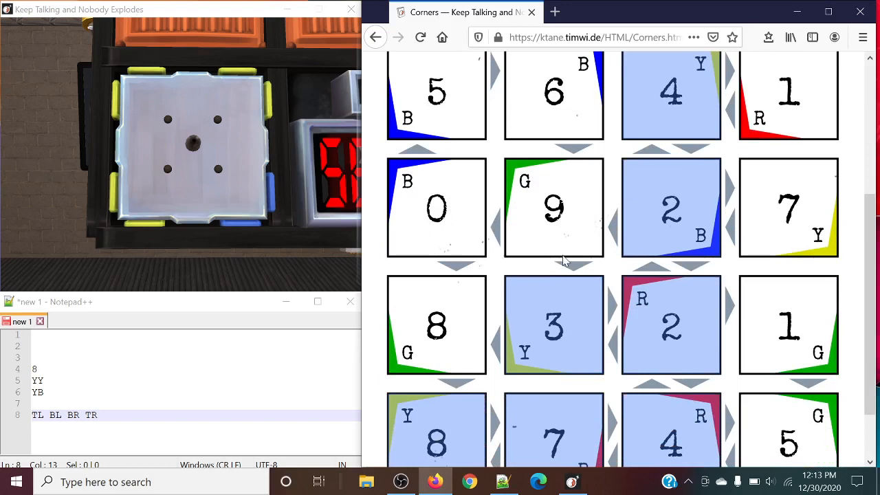
mouse_move(631, 221)
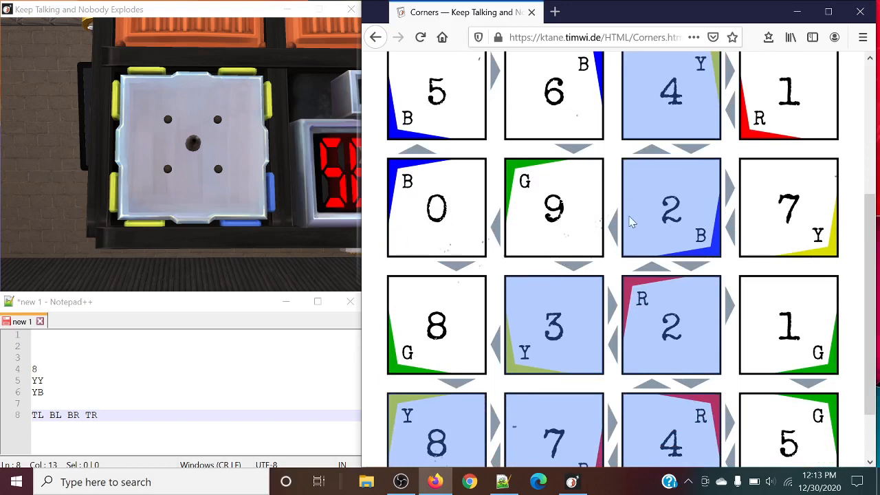
scroll(down, 3)
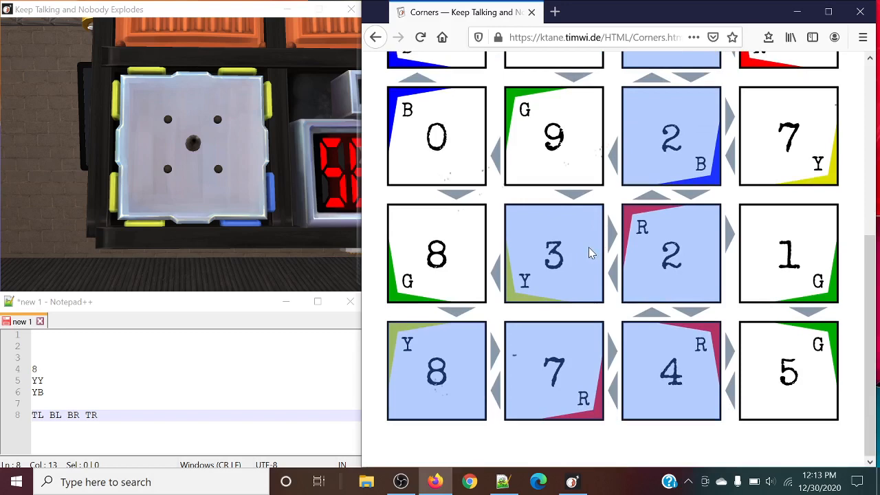
mouse_move(718, 457)
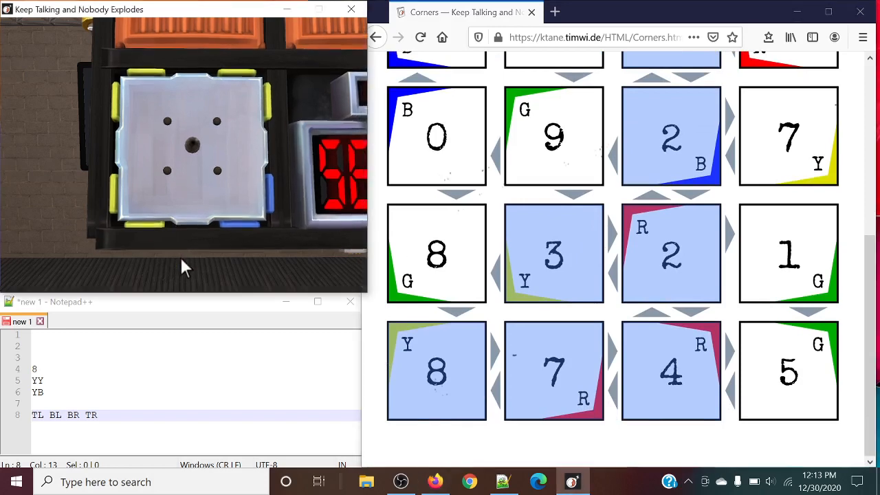
click(152, 192)
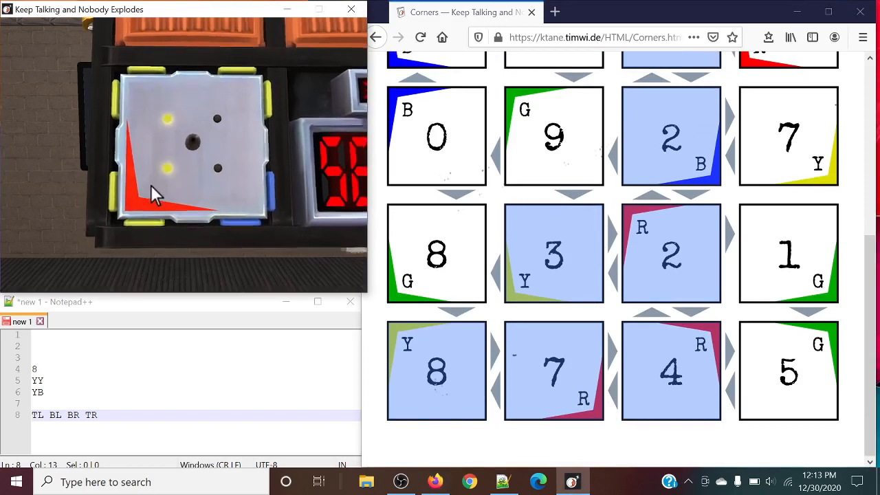